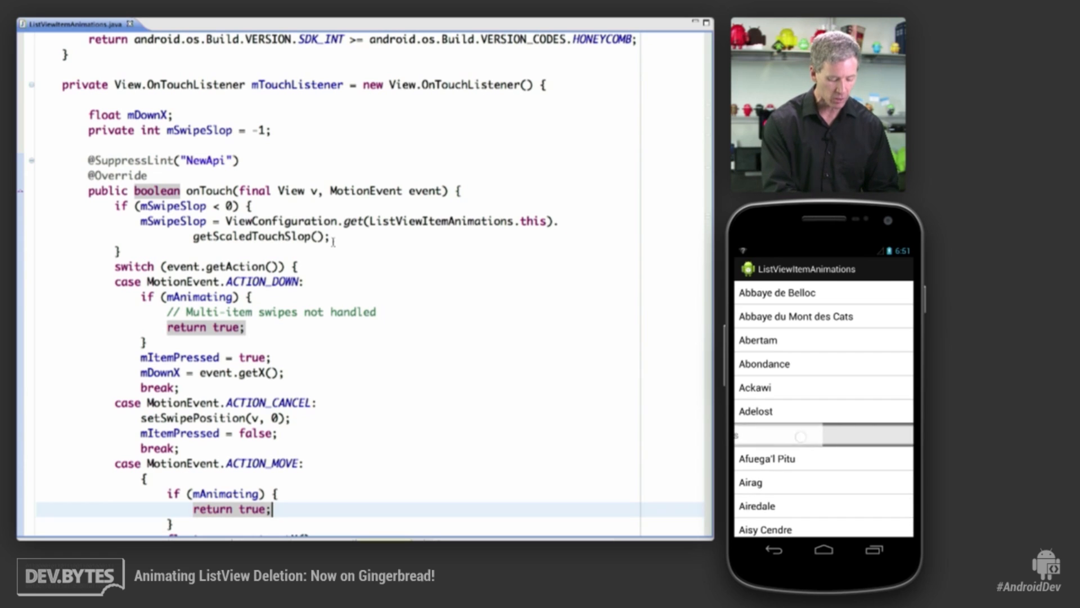
Step: Scroll past ACTION_CANCEL to the ACTION_MOVE case and mark the setSwipePosition call
{"action": "scroll", "scroll_direction": "down", "scroll_amount": 3}
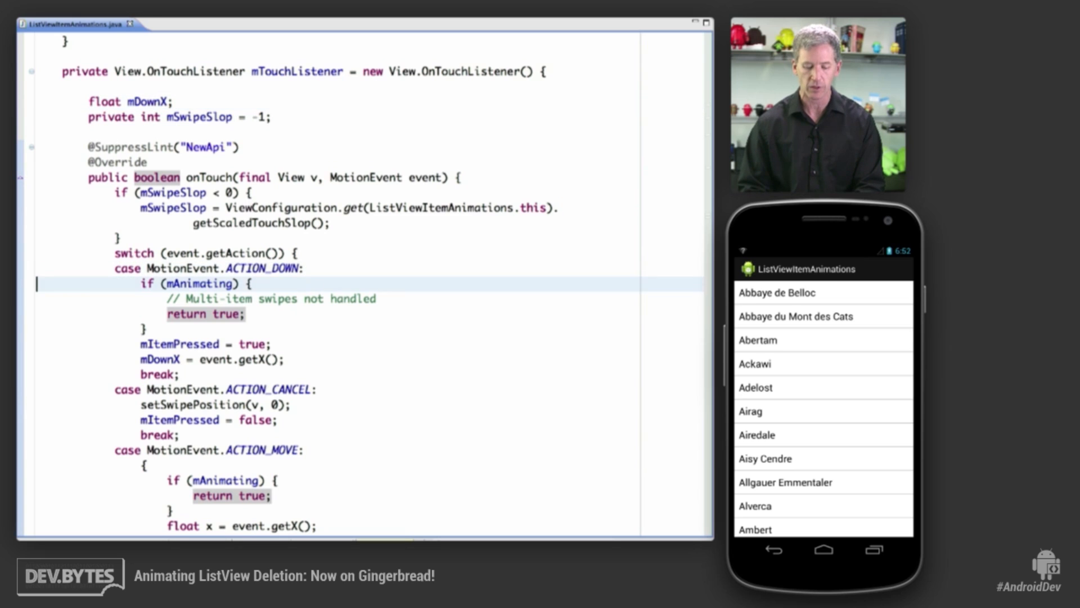
{"action": "scroll", "scroll_direction": "down", "scroll_amount": 3}
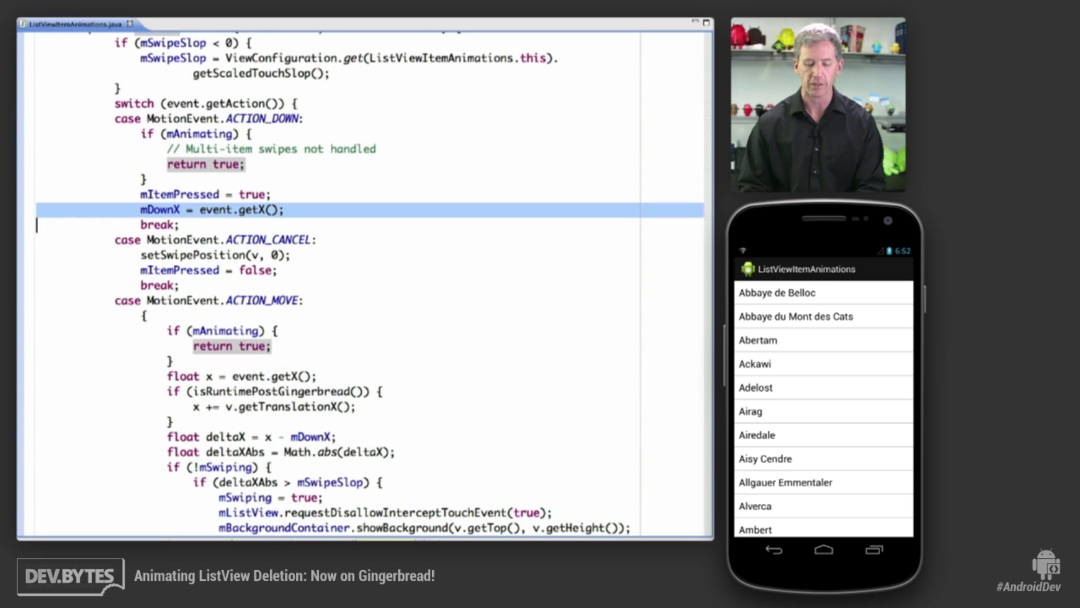
{"action": "scroll", "scroll_direction": "down", "scroll_amount": 3}
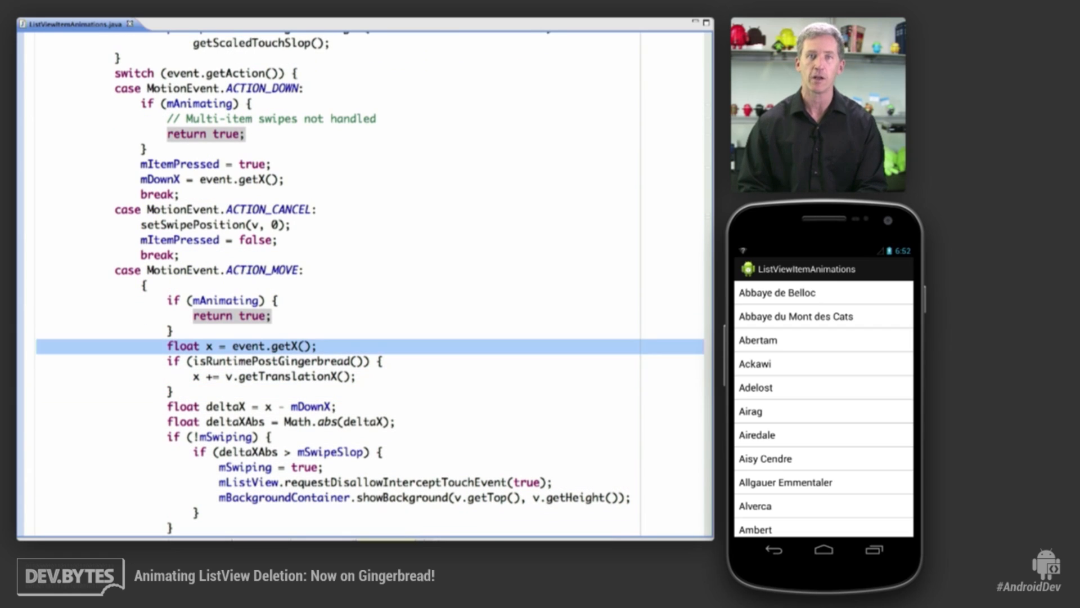
{"action": "scroll", "scroll_direction": "down", "scroll_amount": 3}
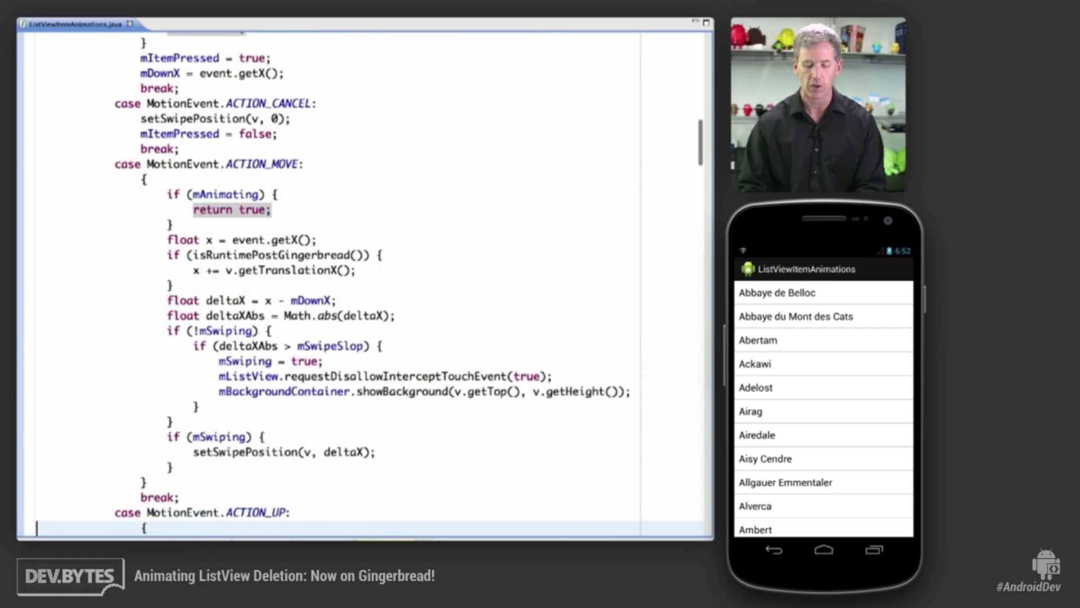
{"action": "scroll", "scroll_direction": "down", "scroll_amount": 3}
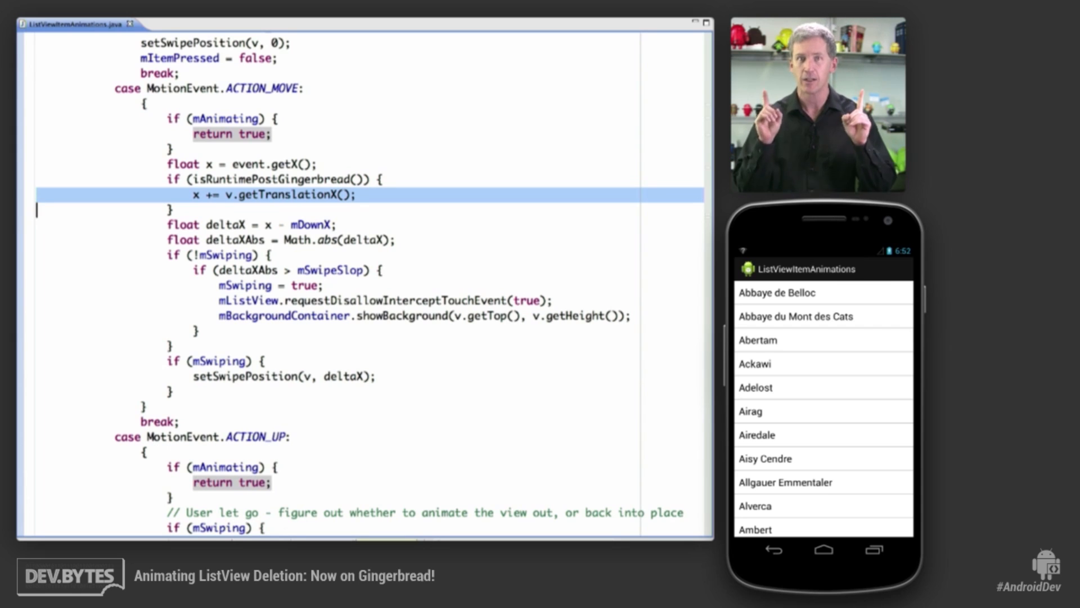
{"action": "left_click", "coordinate": [276, 239]}
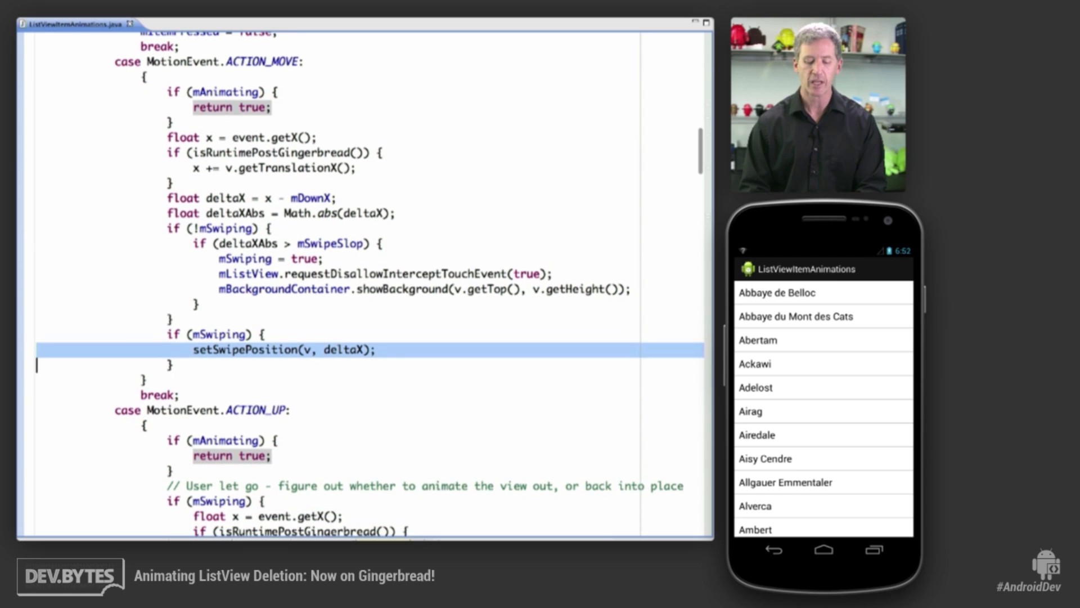
{"action": "scroll", "scroll_direction": "down", "scroll_amount": 3}
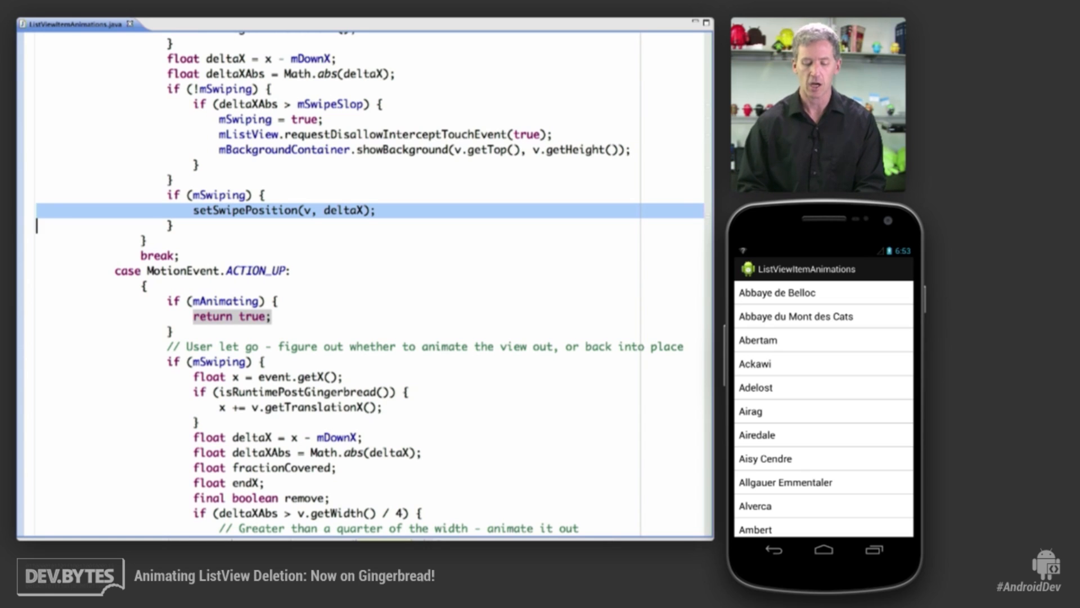
Step: Scroll down to setSwipePosition and its pre-Honeycomb translate-and-alpha else branch
{"action": "scroll", "scroll_direction": "down", "scroll_amount": 3}
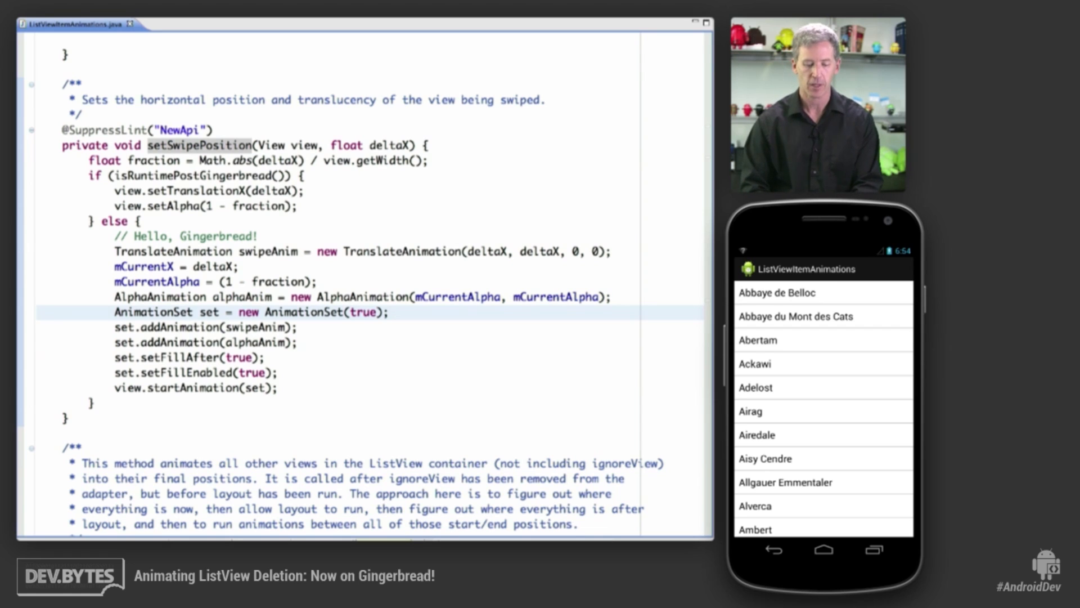
Step: Find the animateSwipe call in the ACTION_UP case and jump to its declaration
{"action": "scroll", "scroll_direction": "down", "scroll_amount": 3}
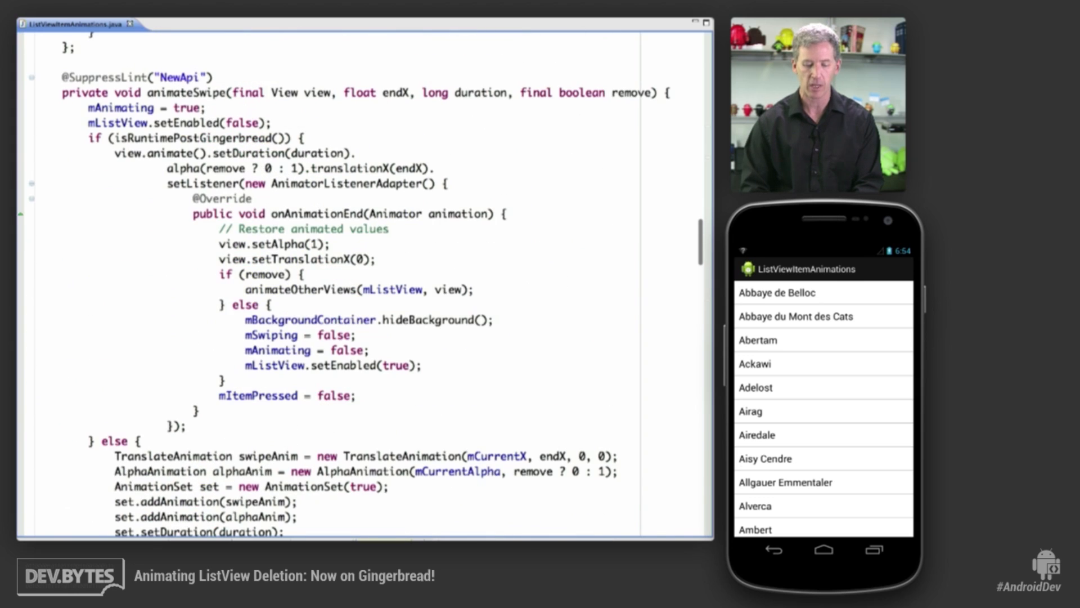
{"action": "scroll", "scroll_direction": "up", "scroll_amount": 3}
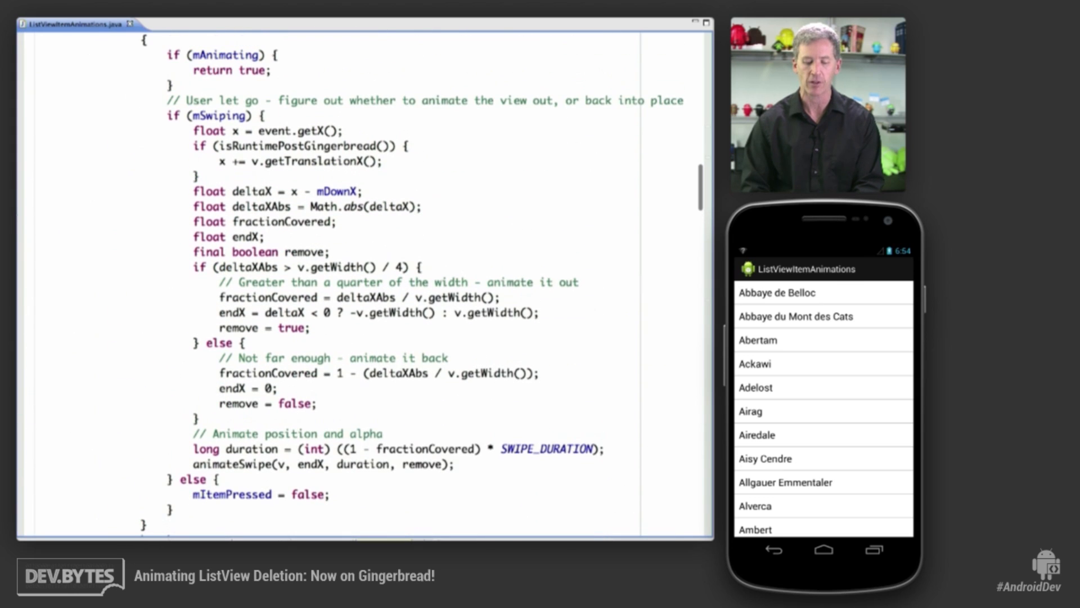
{"action": "scroll", "scroll_direction": "up", "scroll_amount": 3}
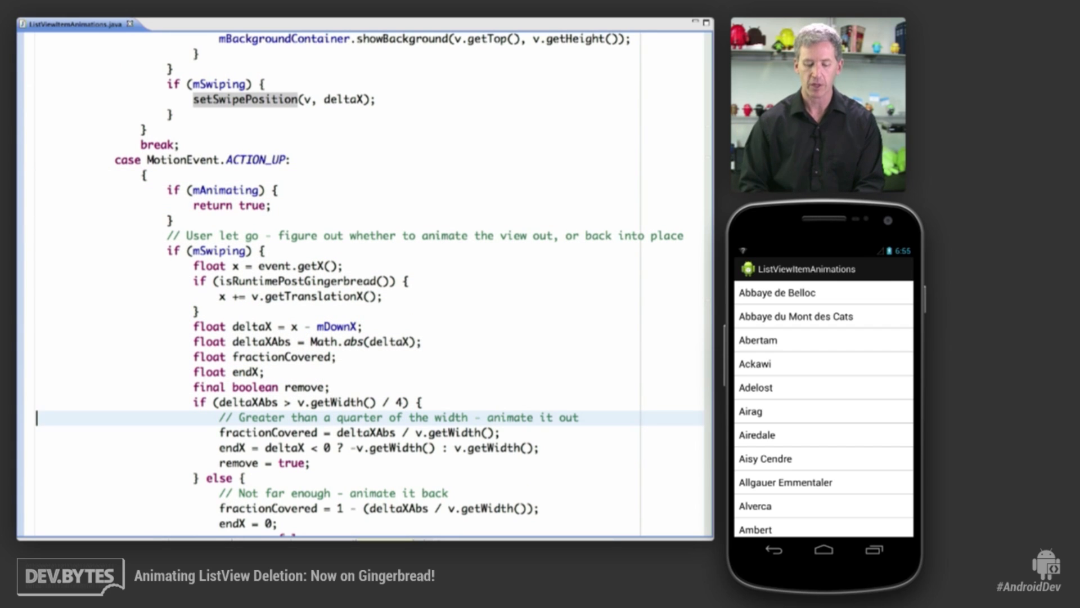
{"action": "scroll", "scroll_direction": "down", "scroll_amount": 3}
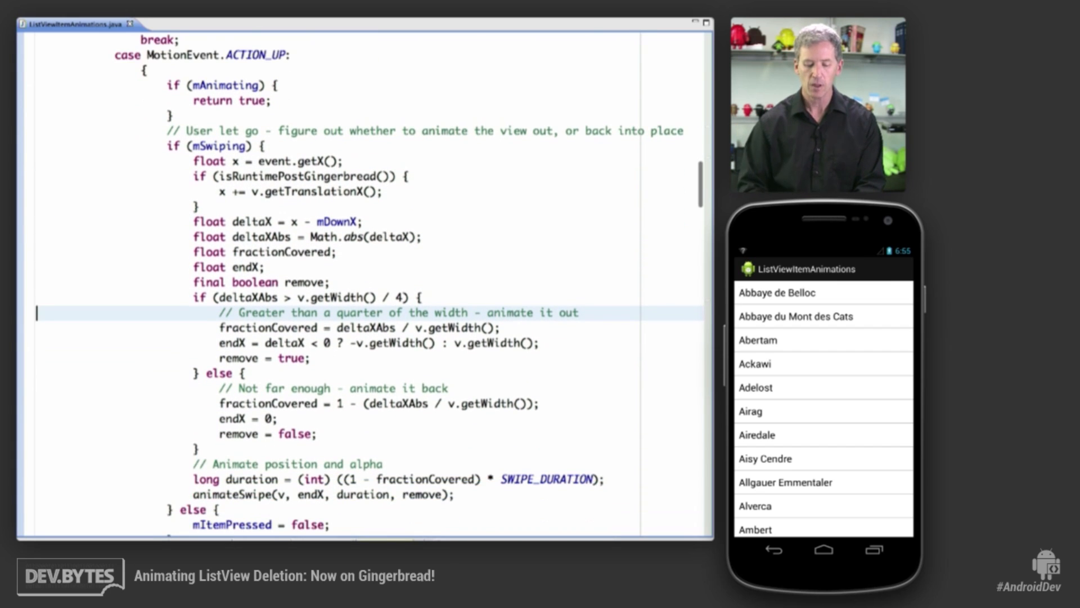
{"action": "scroll", "scroll_direction": "down", "scroll_amount": 3}
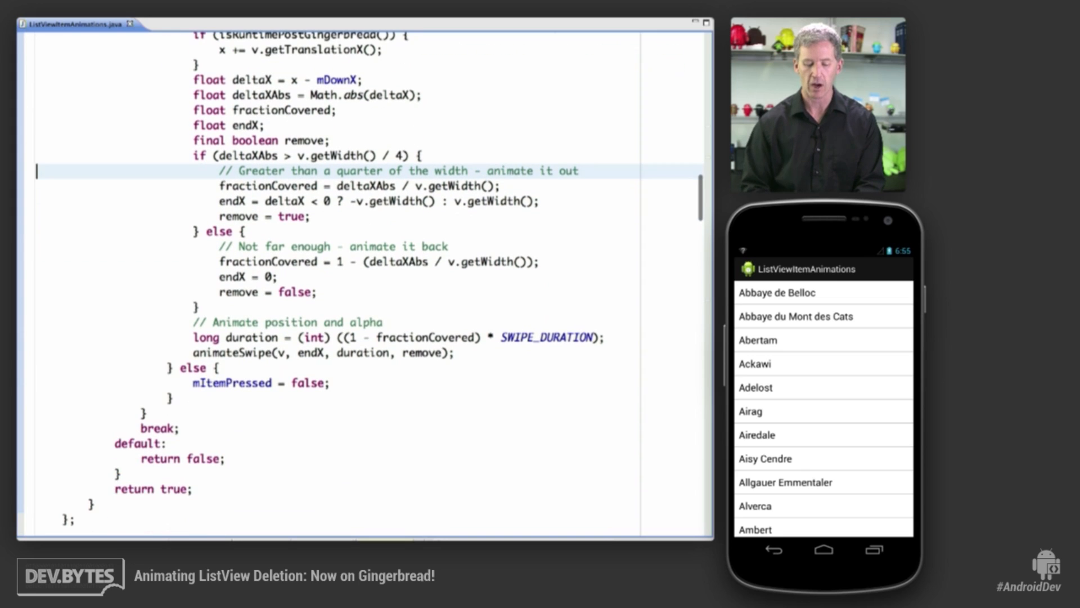
{"action": "left_click", "coordinate": [323, 353]}
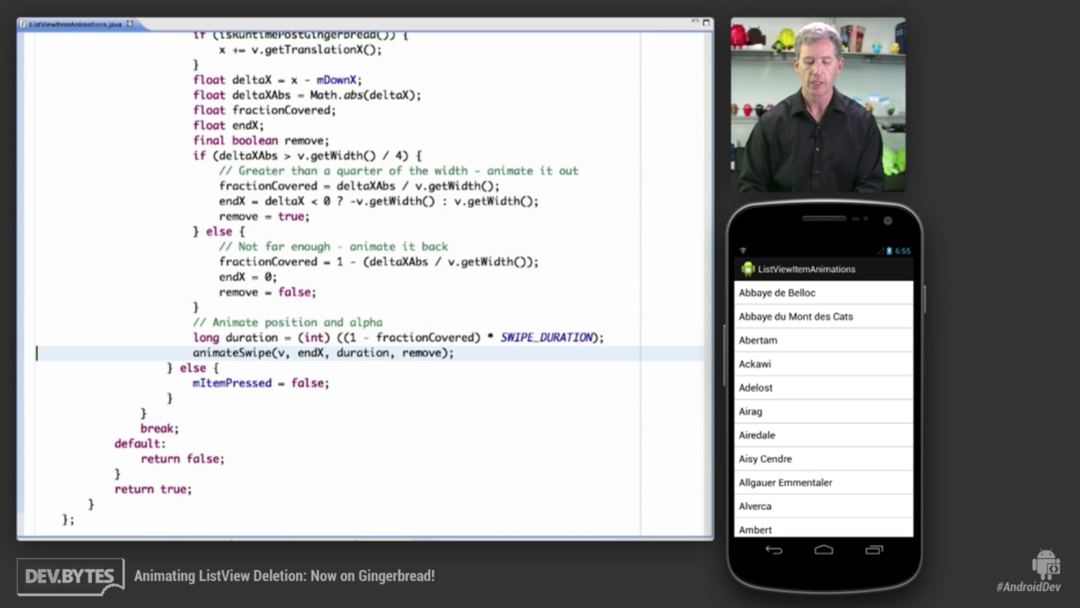
{"action": "left_click", "coordinate": [322, 352]}
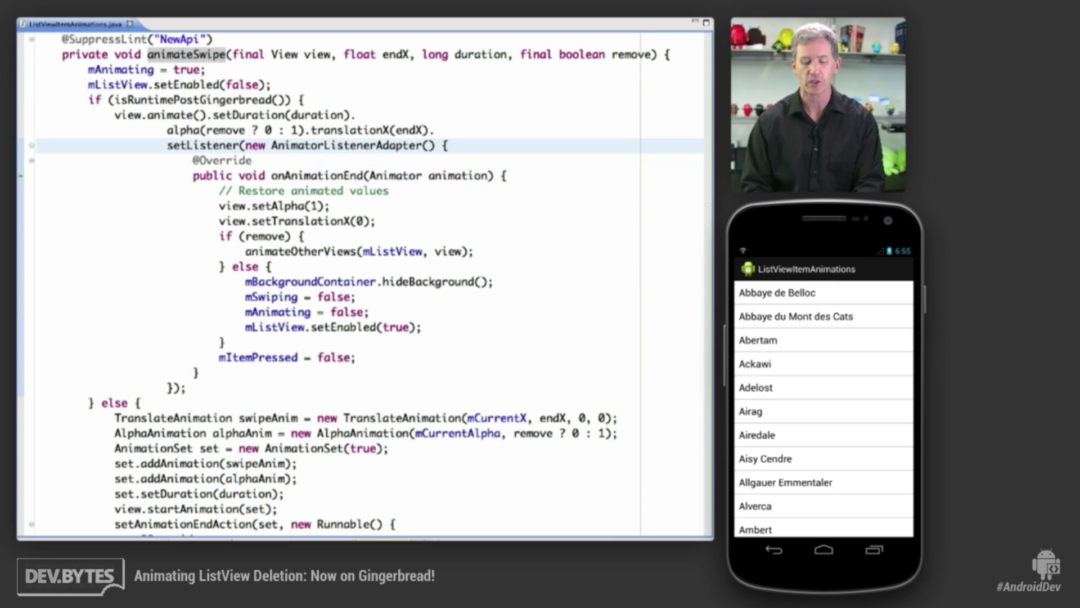
Step: Mark the alpha-restoring line, then point out animateOtherViews(mListView, view) in the end action
{"action": "left_click", "coordinate": [286, 205]}
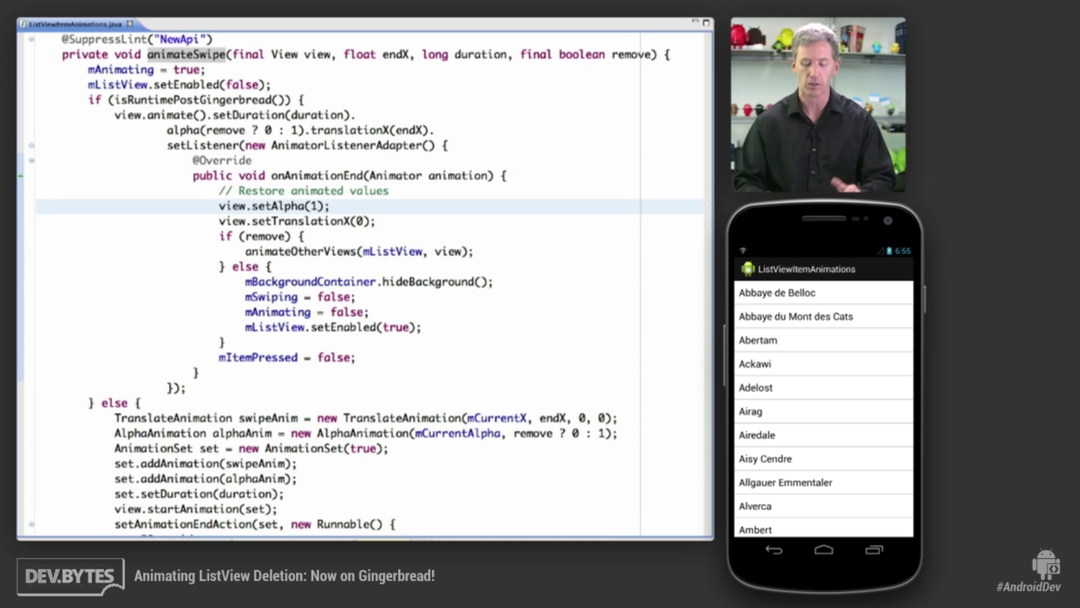
{"action": "scroll", "scroll_direction": "down", "scroll_amount": 3}
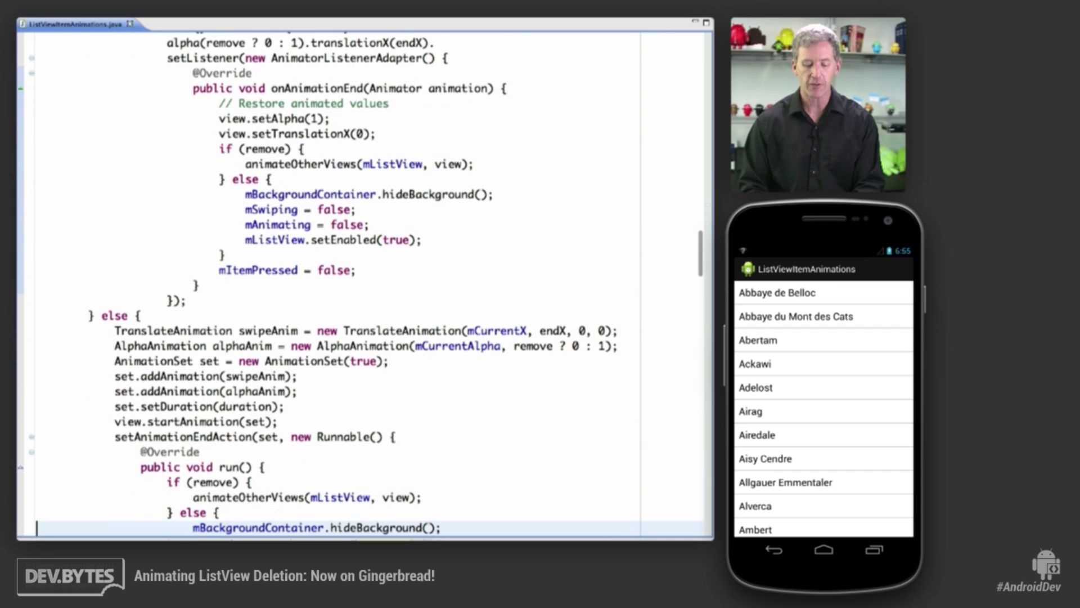
{"action": "scroll", "scroll_direction": "down", "scroll_amount": 3}
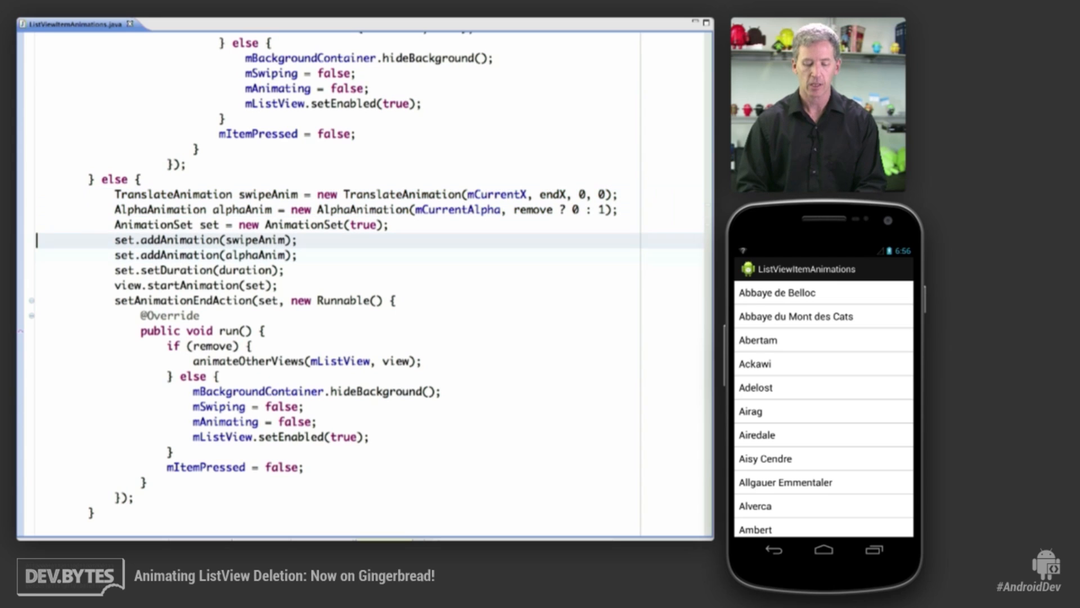
{"action": "left_click", "coordinate": [206, 240]}
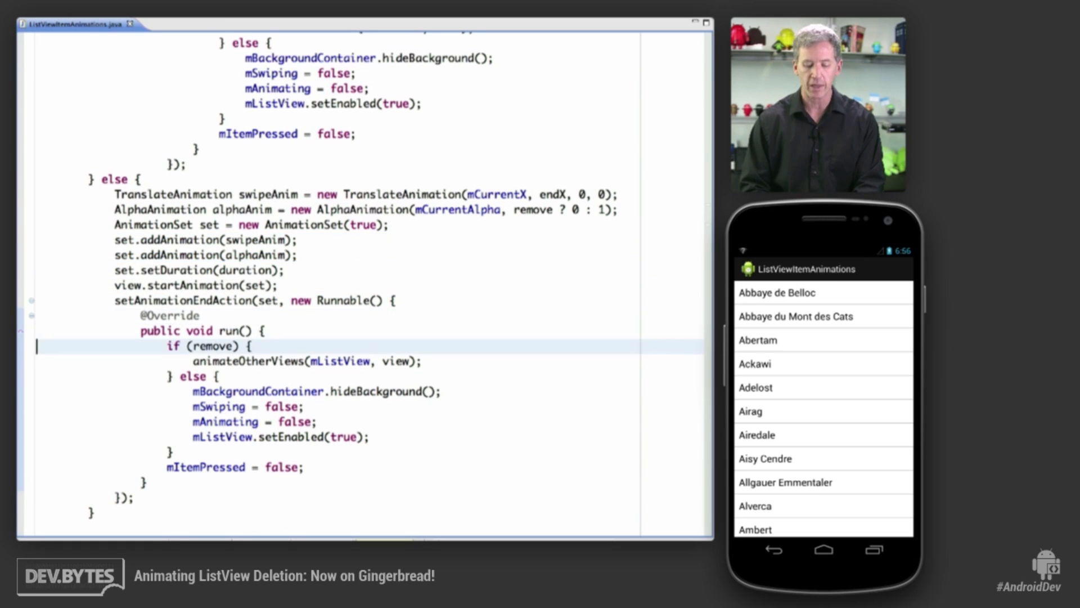
{"action": "left_click", "coordinate": [313, 392]}
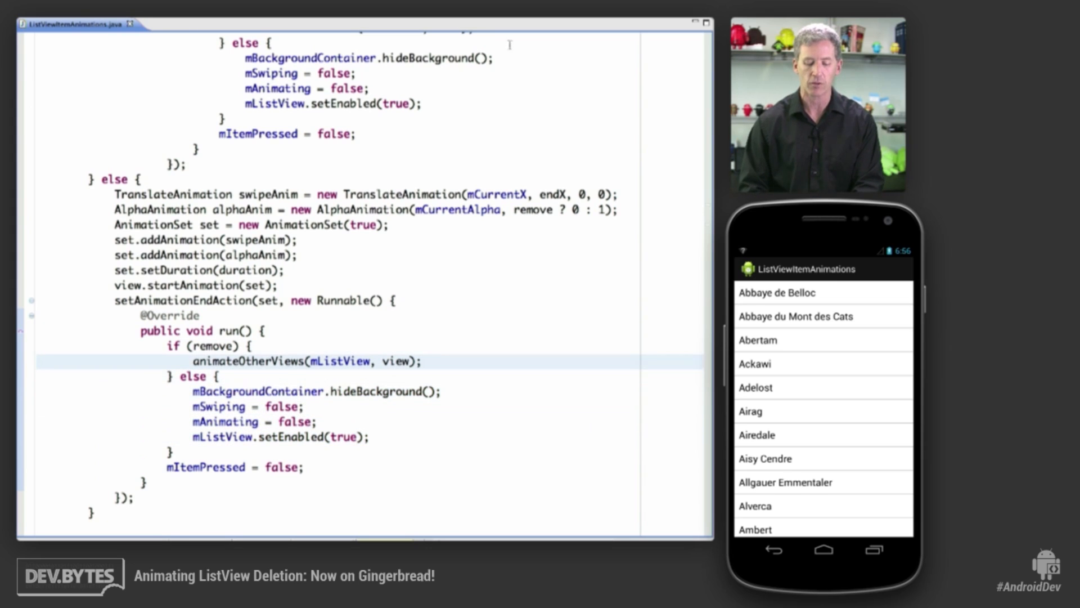
{"action": "mouse_move", "coordinate": [248, 360]}
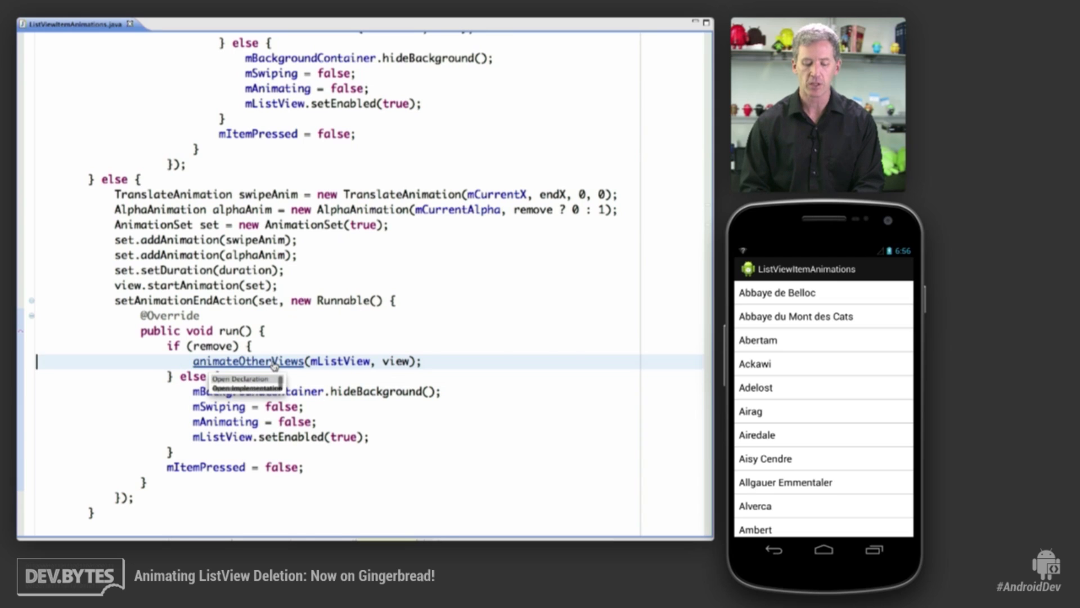
Step: Jump to the animateOtherViews definition and scroll through its onPreDraw listener
{"action": "left_click", "coordinate": [254, 378]}
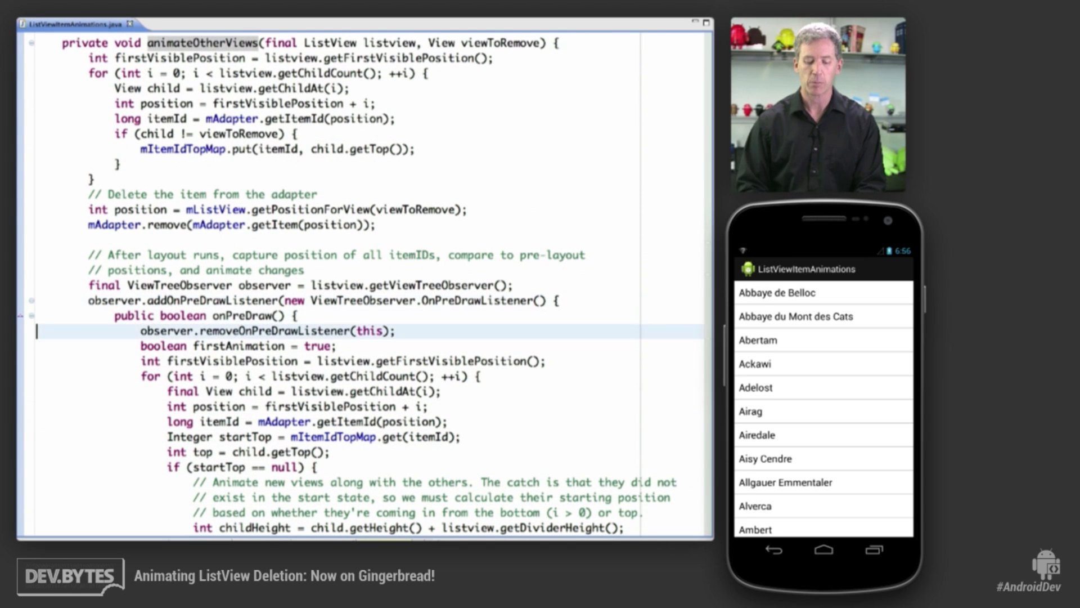
{"action": "scroll", "scroll_direction": "down", "scroll_amount": 3}
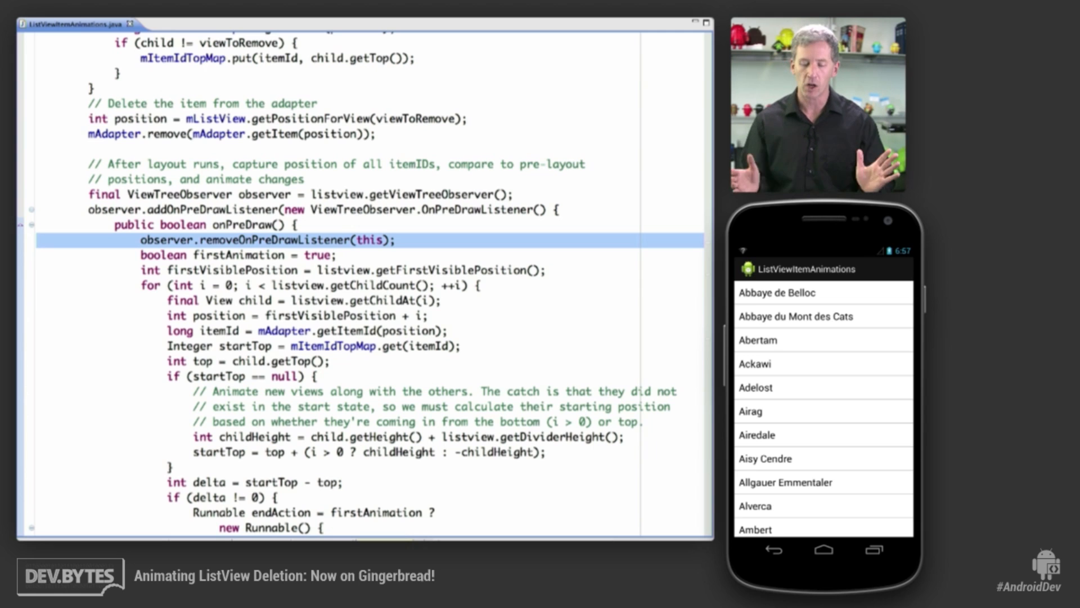
{"action": "scroll", "scroll_direction": "down", "scroll_amount": 3}
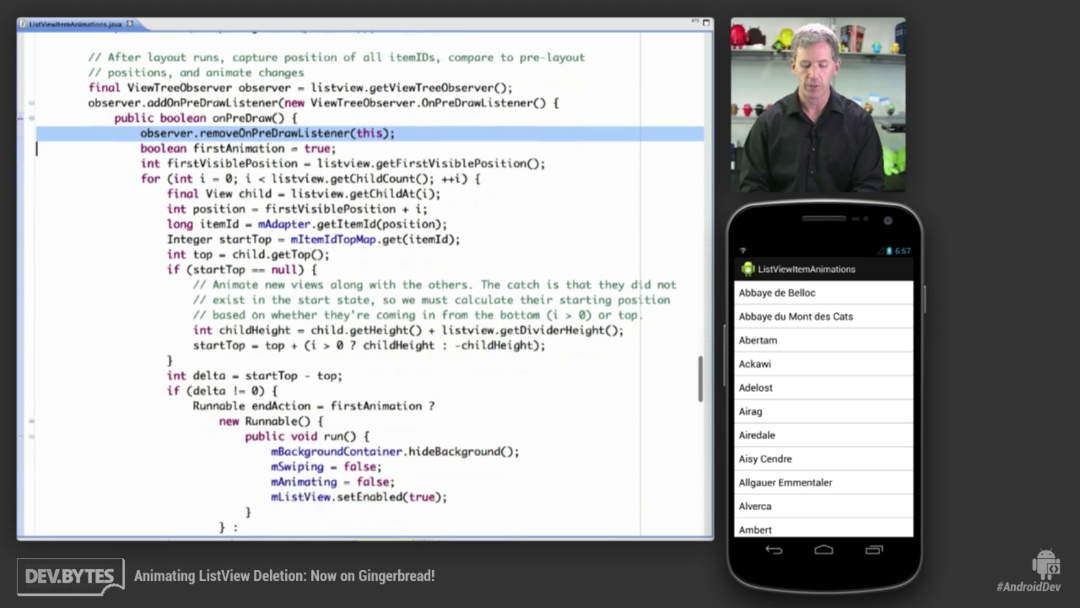
{"action": "scroll", "scroll_direction": "down", "scroll_amount": 3}
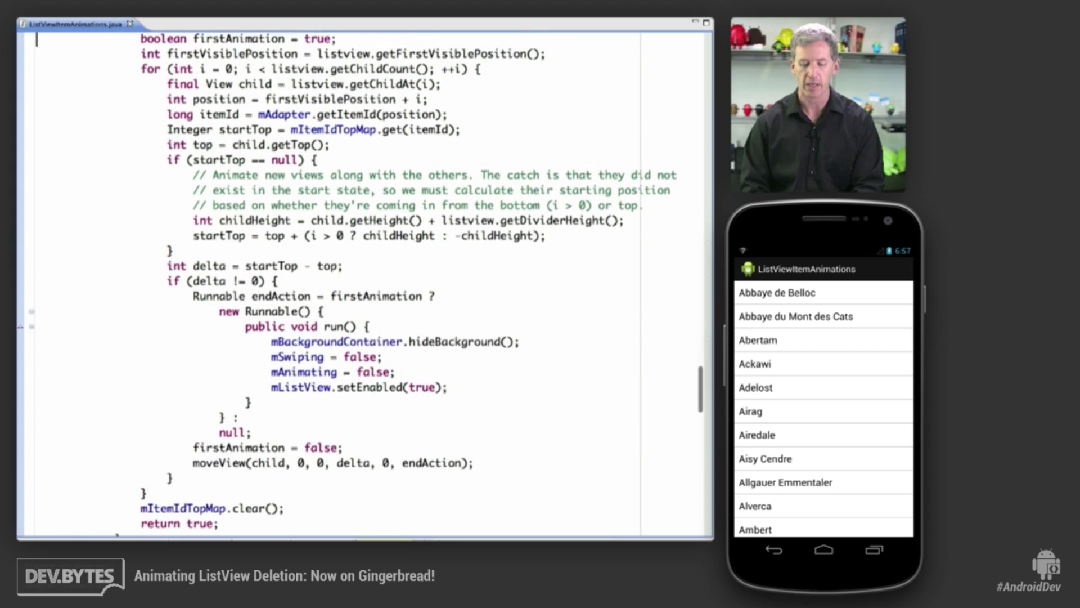
{"action": "scroll", "scroll_direction": "up", "scroll_amount": 3}
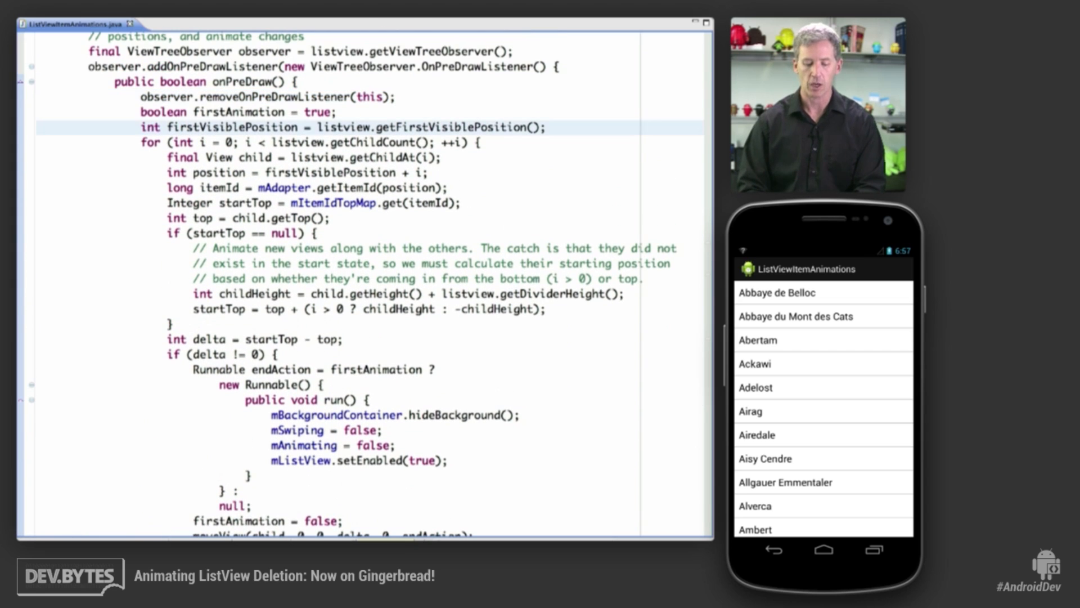
Step: Point out the visible-child loop and saved start position lookup, then reach moveView
{"action": "left_click", "coordinate": [310, 142]}
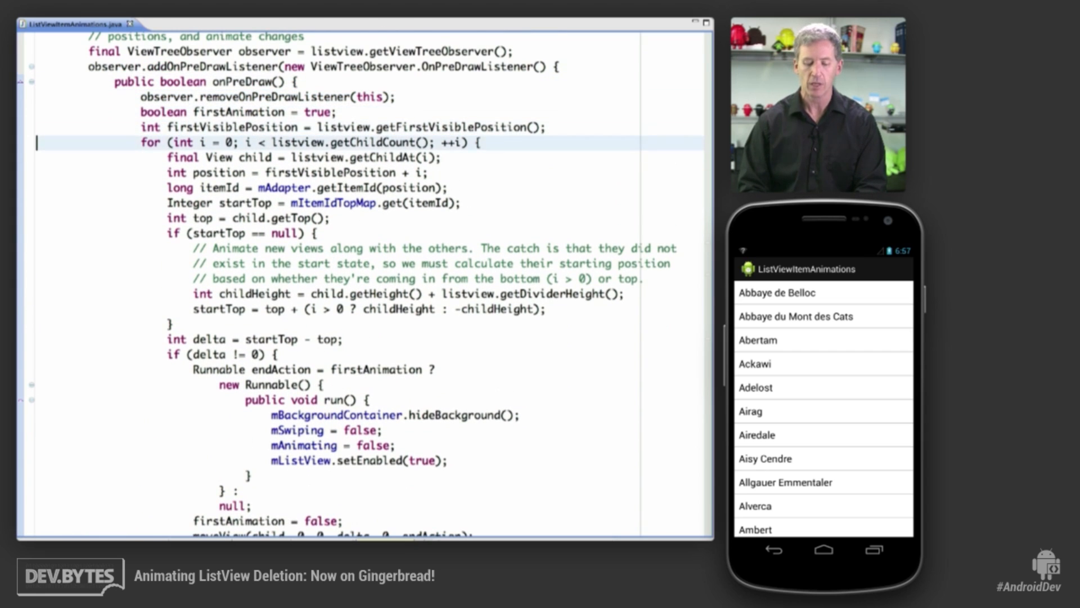
{"action": "left_click", "coordinate": [312, 202]}
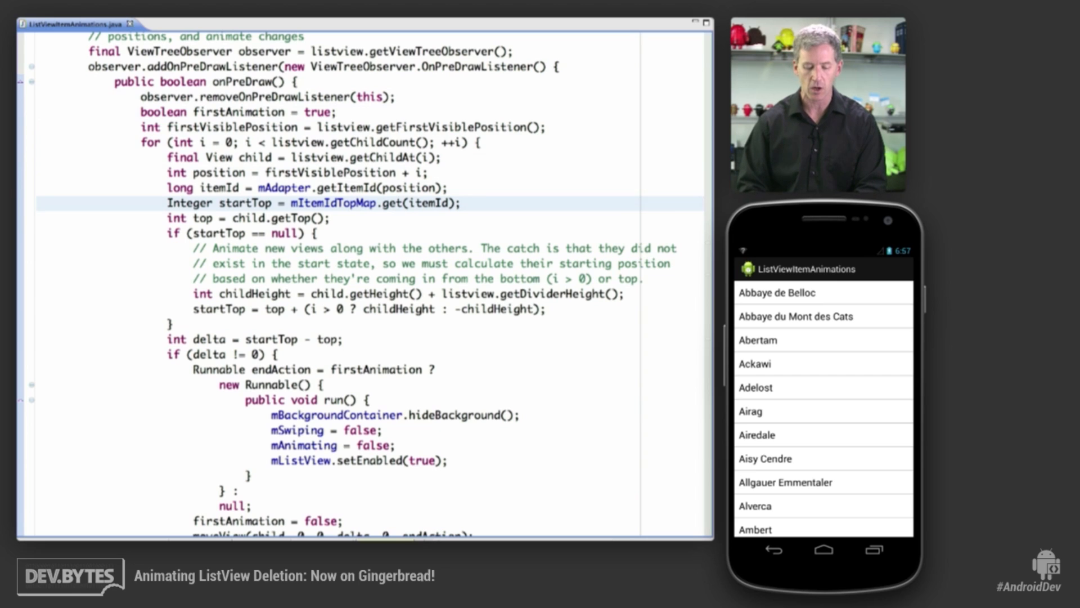
{"action": "scroll", "scroll_direction": "down", "scroll_amount": 3}
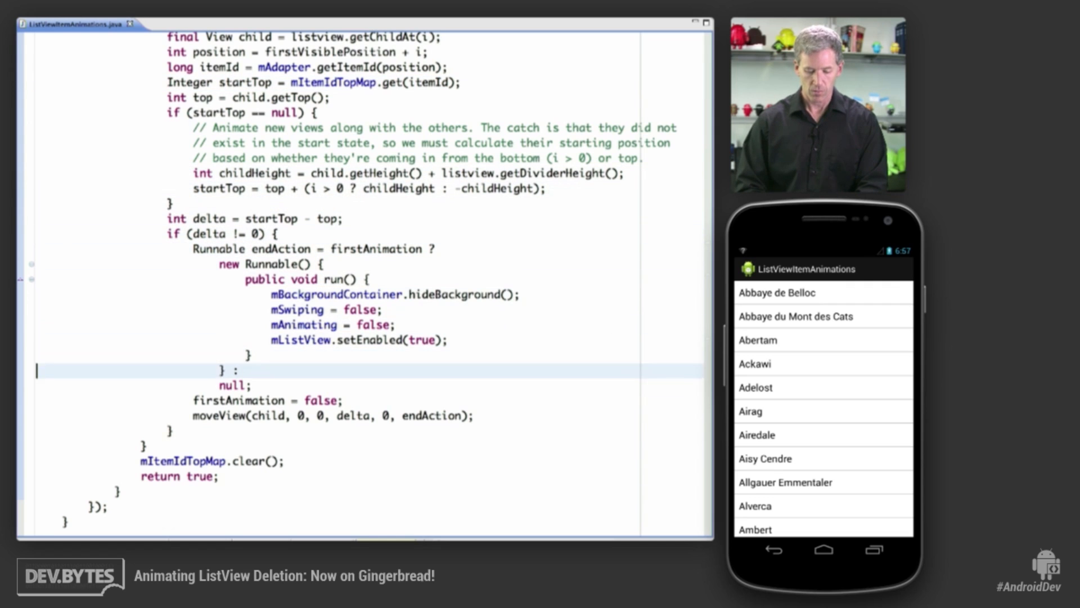
{"action": "mouse_move", "coordinate": [219, 415]}
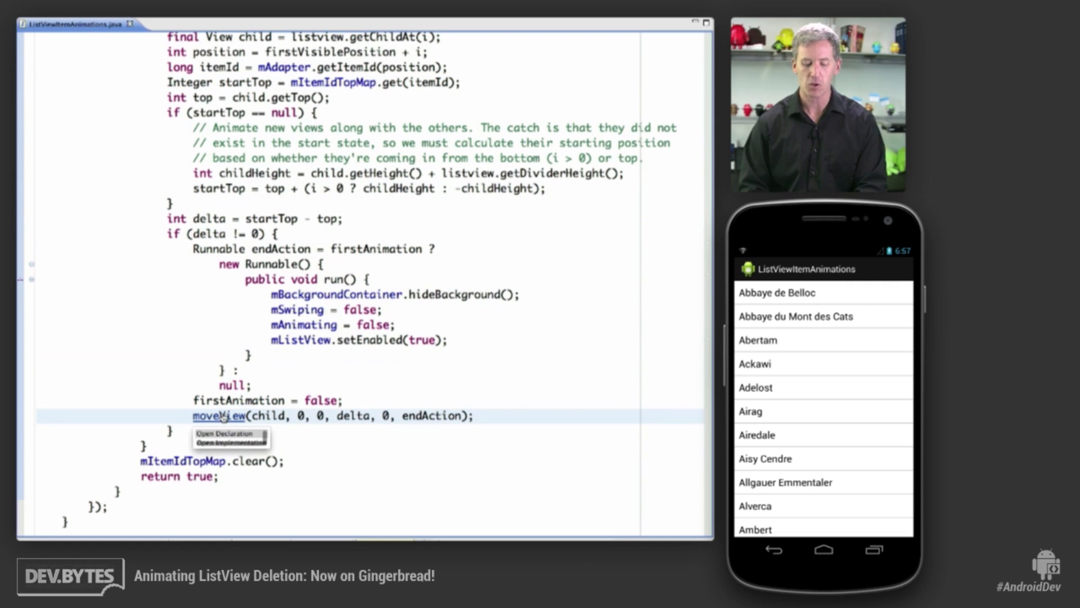
Step: Open moveView, point out the older-API duration line, and scroll to setAnimatorEndAction
{"action": "left_click", "coordinate": [220, 433]}
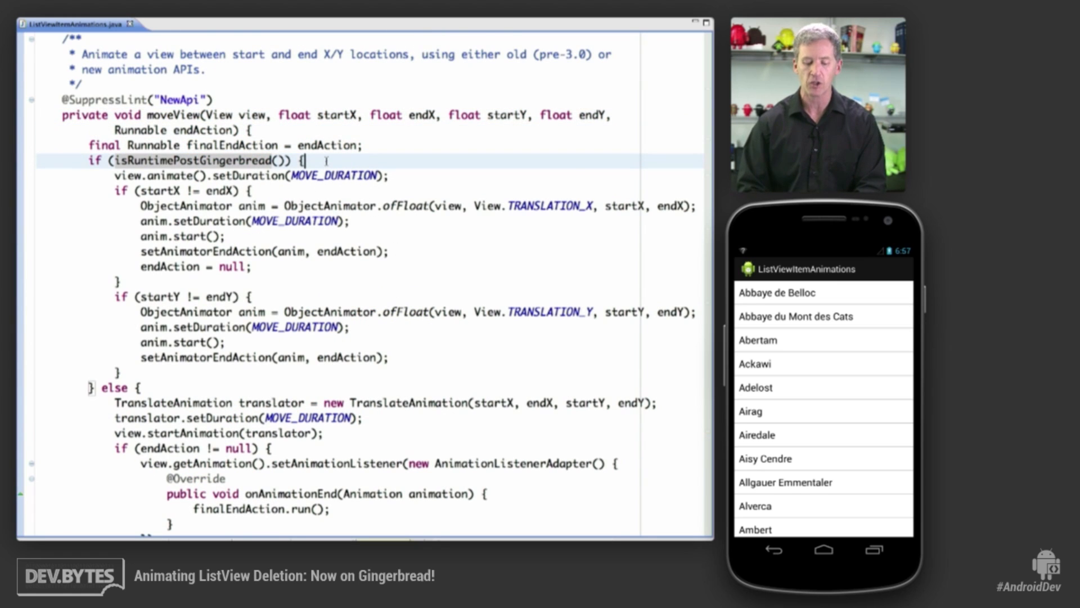
{"action": "scroll", "scroll_direction": "down", "scroll_amount": 3}
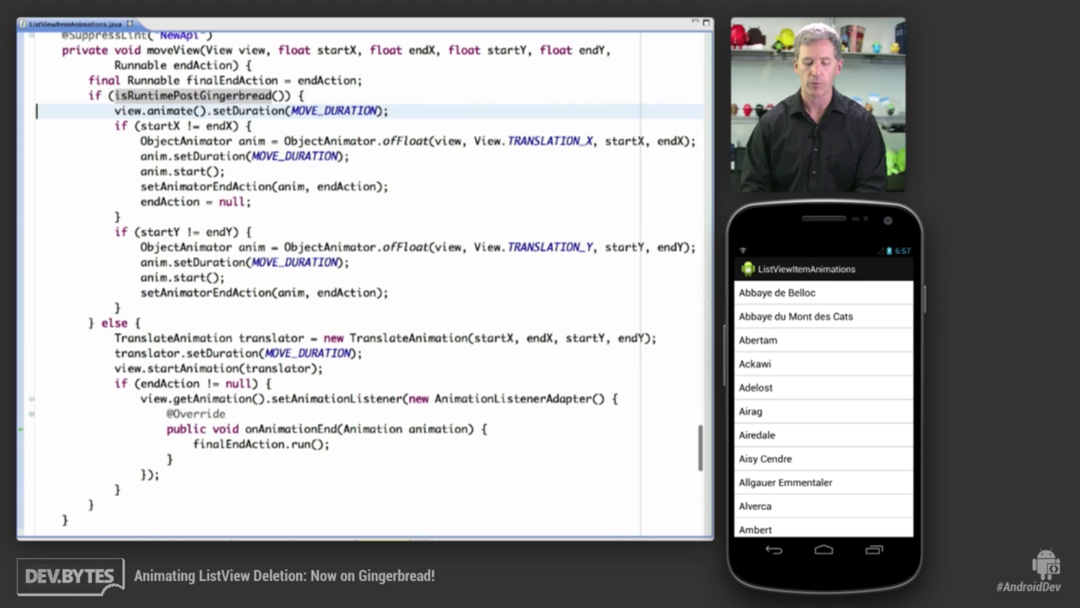
{"action": "scroll", "scroll_direction": "down", "scroll_amount": 3}
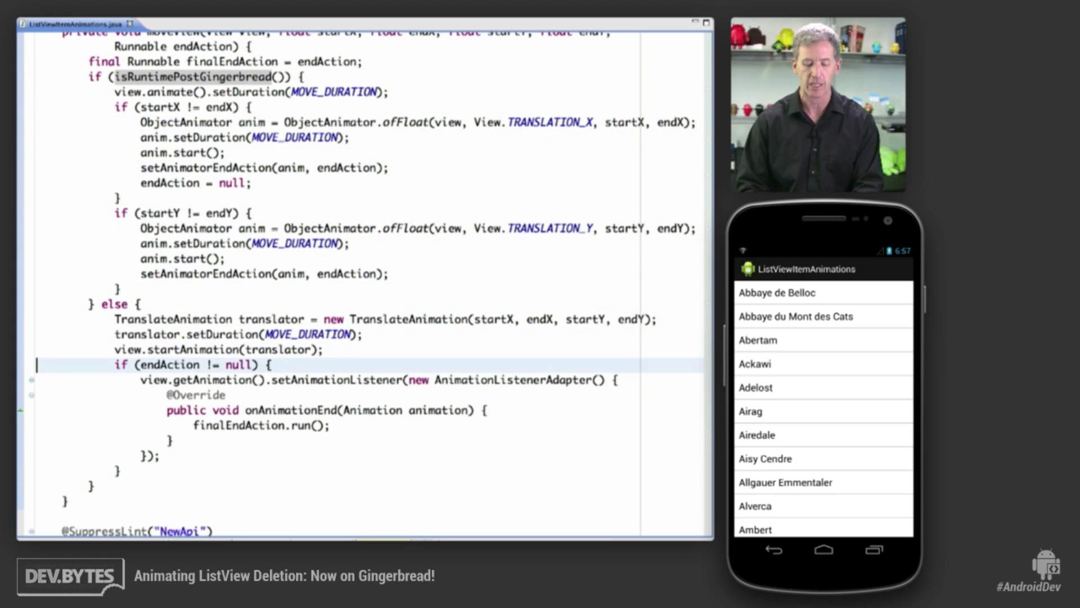
{"action": "left_click", "coordinate": [384, 319]}
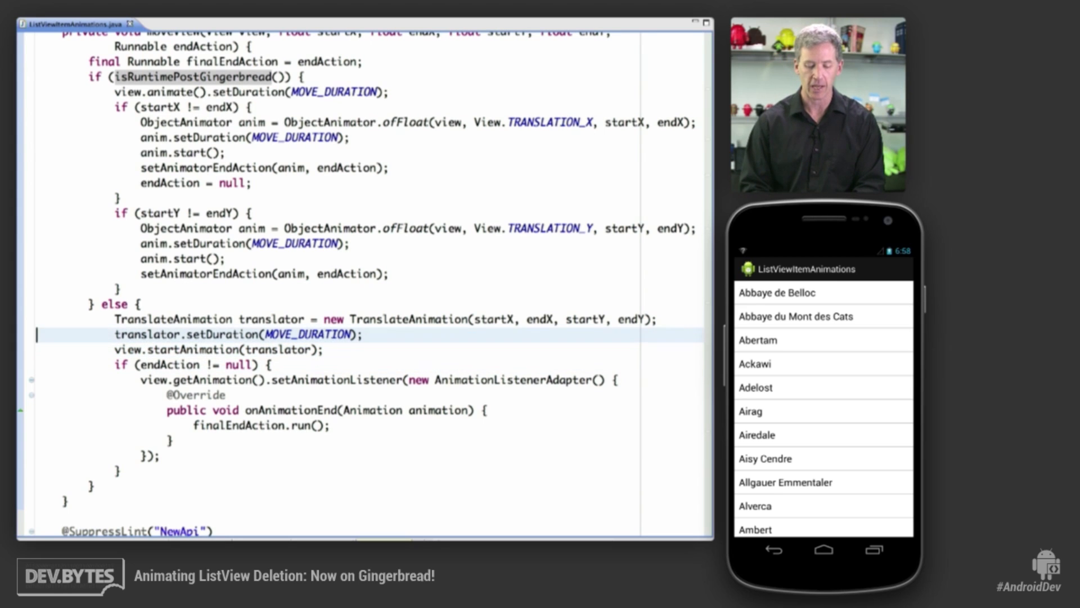
{"action": "left_click", "coordinate": [218, 350]}
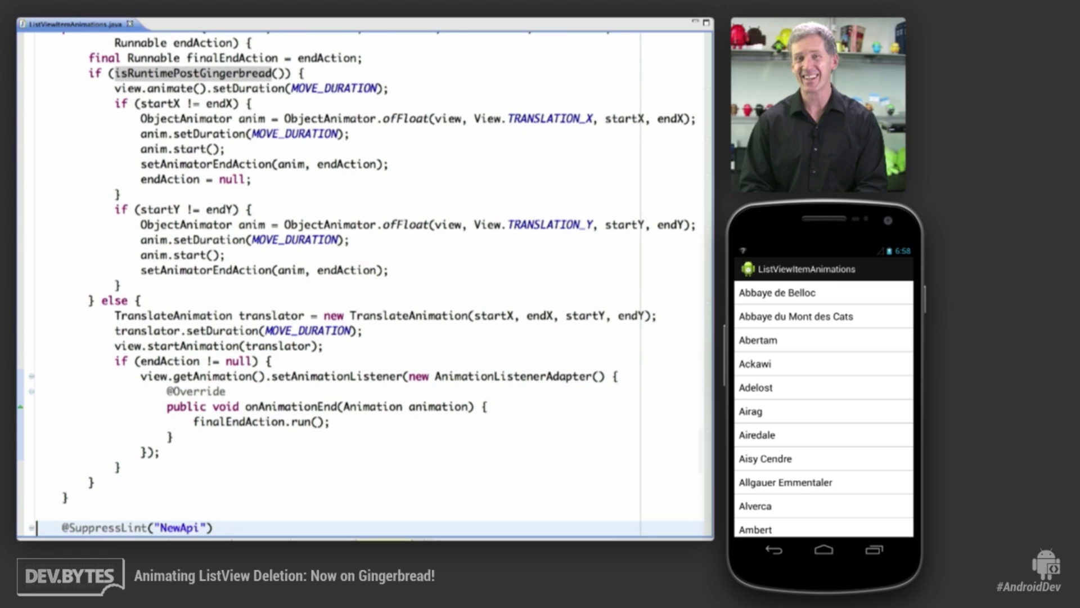
{"action": "scroll", "scroll_direction": "down", "scroll_amount": 3}
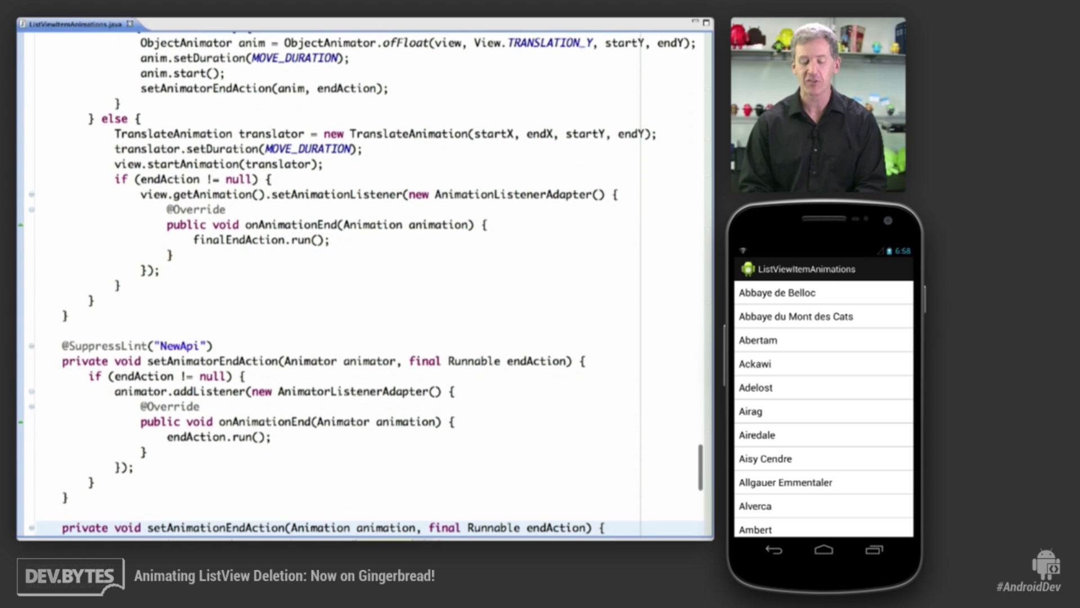